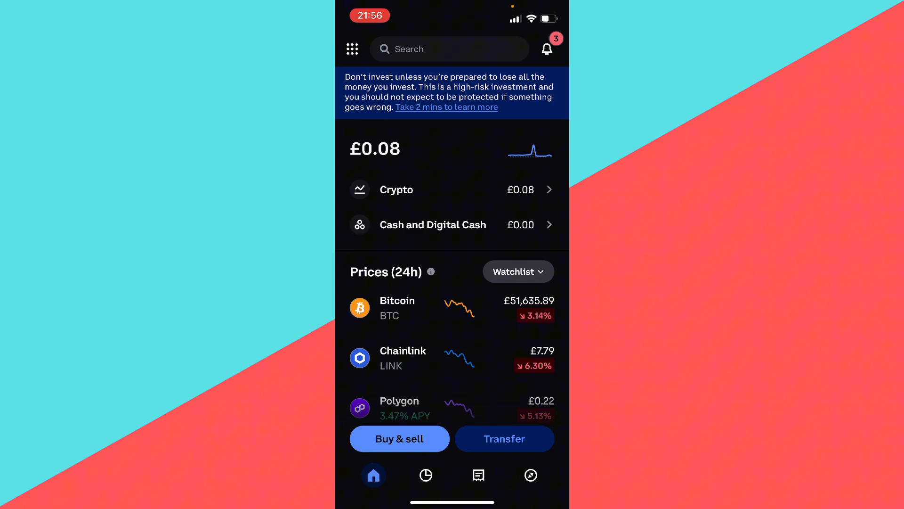
- Show My assets with the Ethereum and Tether holdings totalling £0.08
{"action": "left_click", "coordinate": [426, 474]}
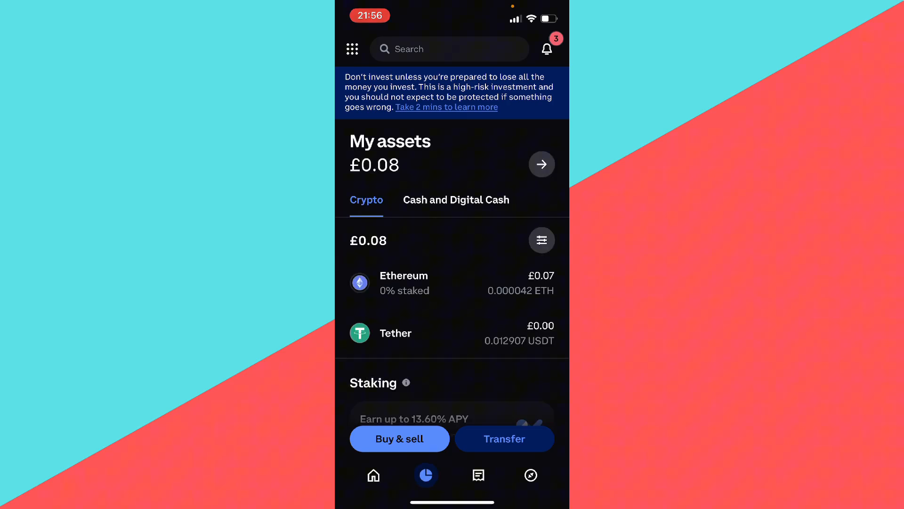
- Paste the copied Base wallet address as the ETH recipient and send the Max (£0.07)
{"action": "left_click", "coordinate": [503, 439]}
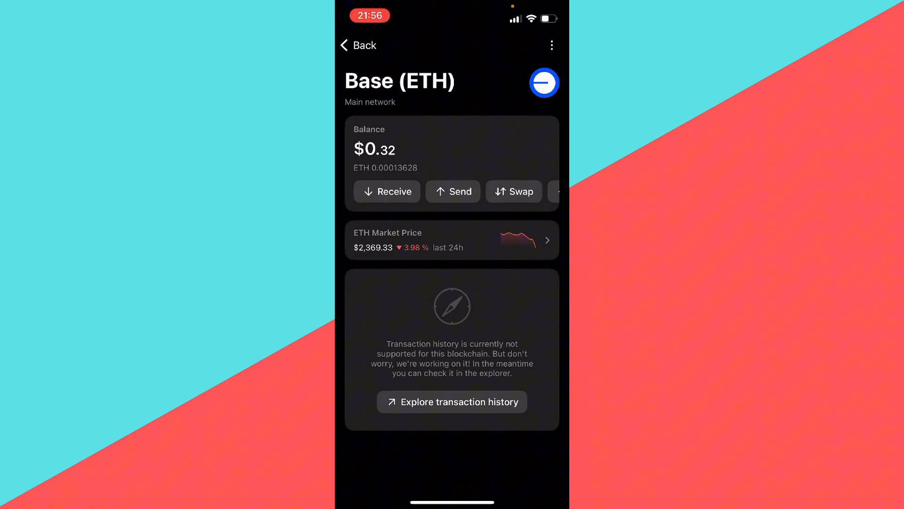
{"action": "left_click", "coordinate": [387, 192]}
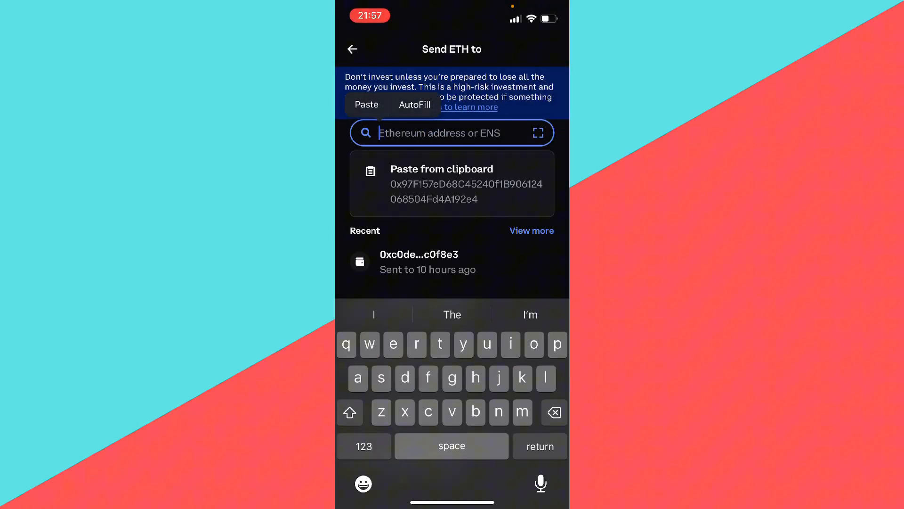
{"action": "left_click", "coordinate": [451, 183]}
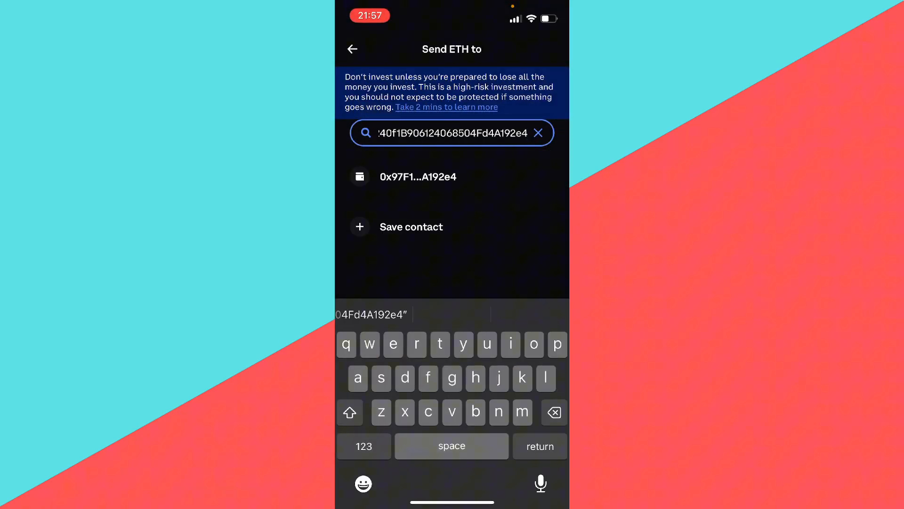
{"action": "left_click", "coordinate": [418, 177]}
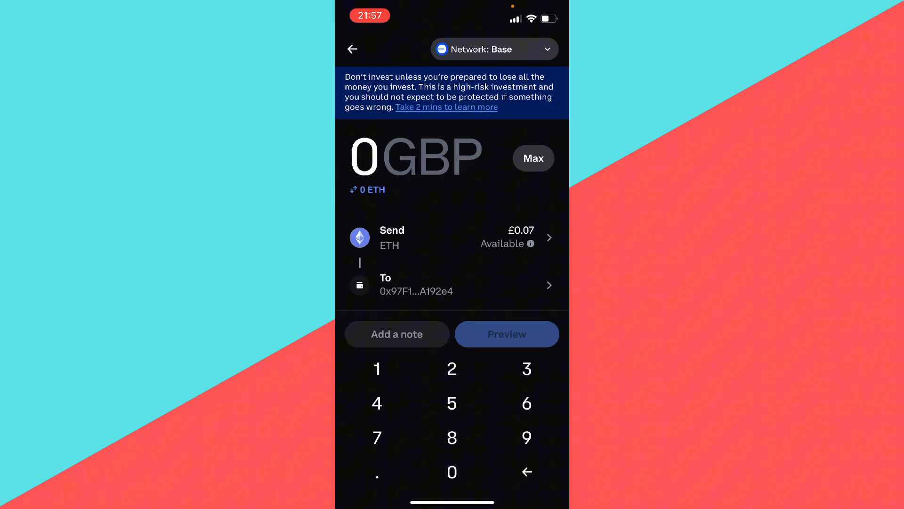
{"action": "left_click", "coordinate": [532, 158]}
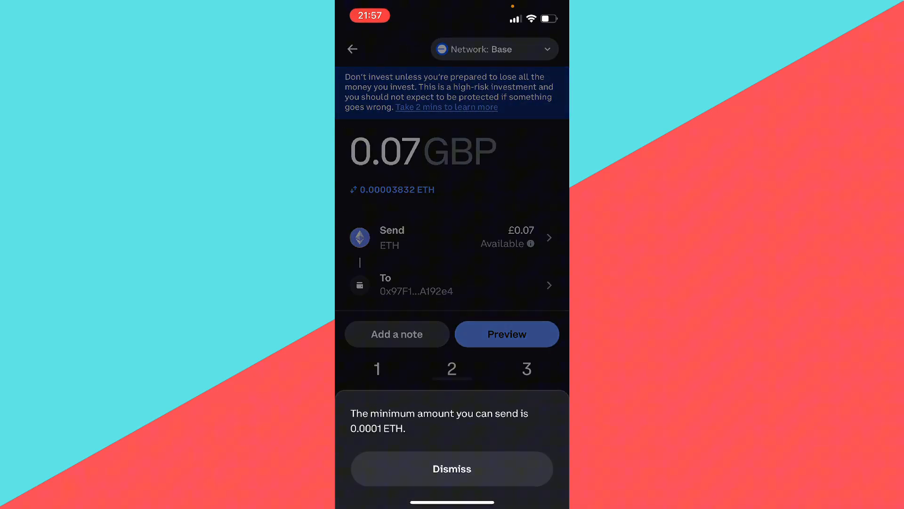